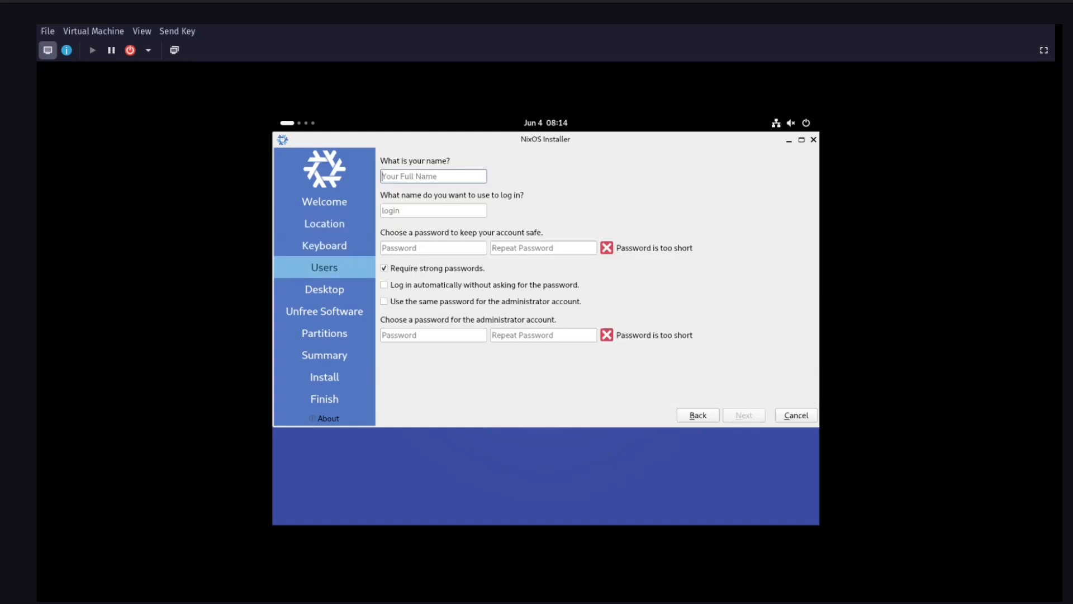
Step: Create user 'haseeb' with a password, reusing it for administrator and enabling automatic login
text(haseeb)
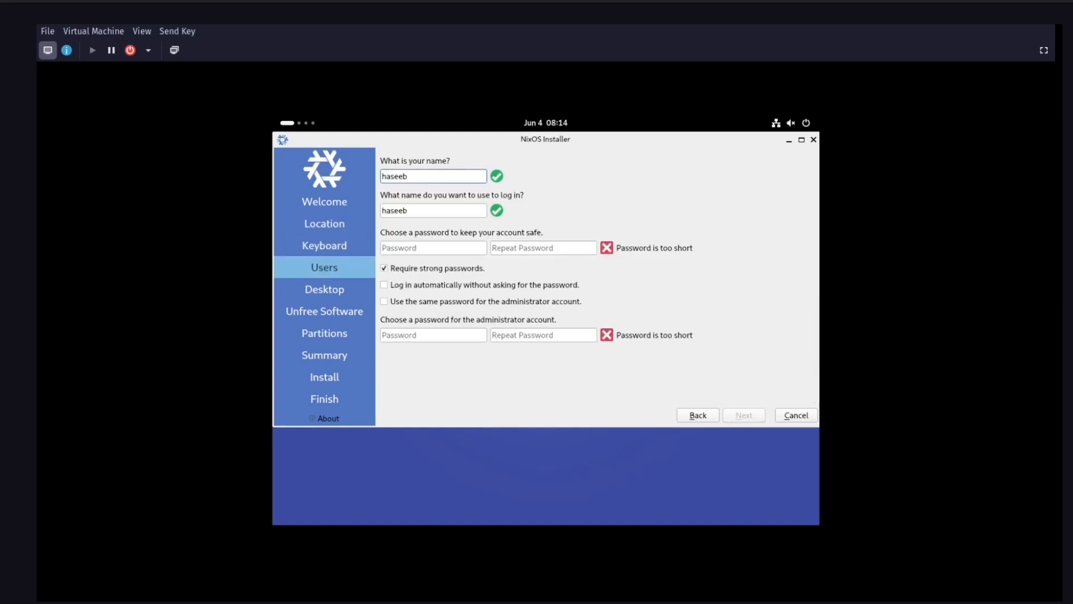
text(•)
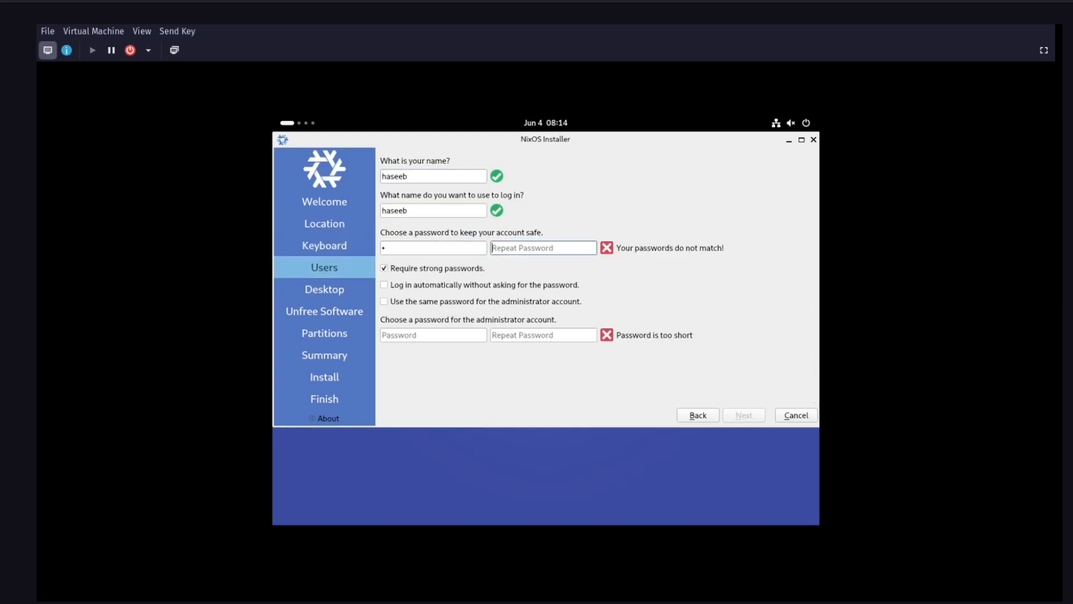
click(384, 302)
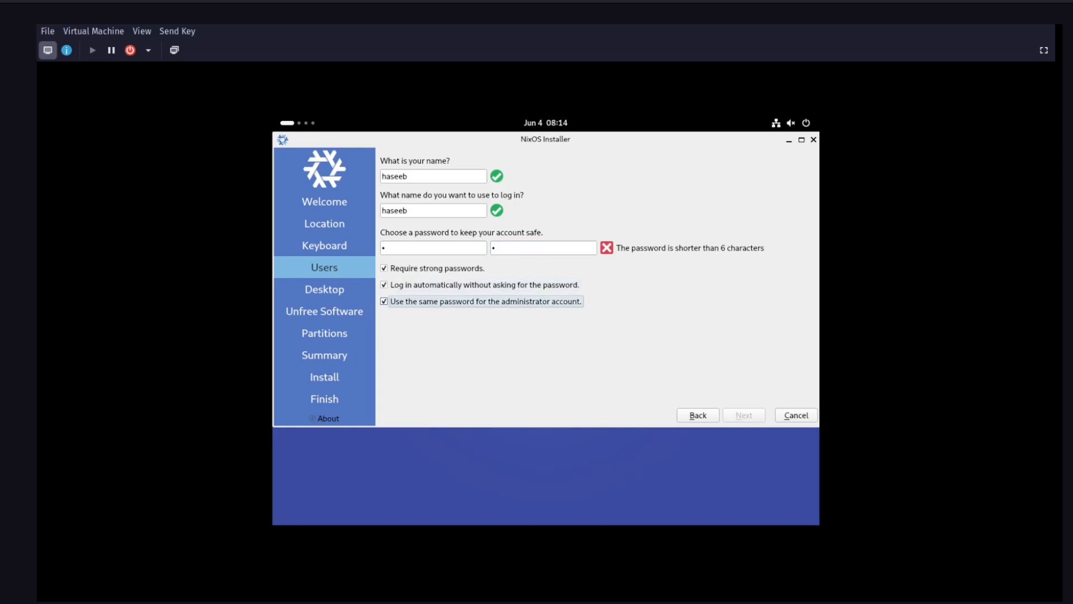
click(324, 289)
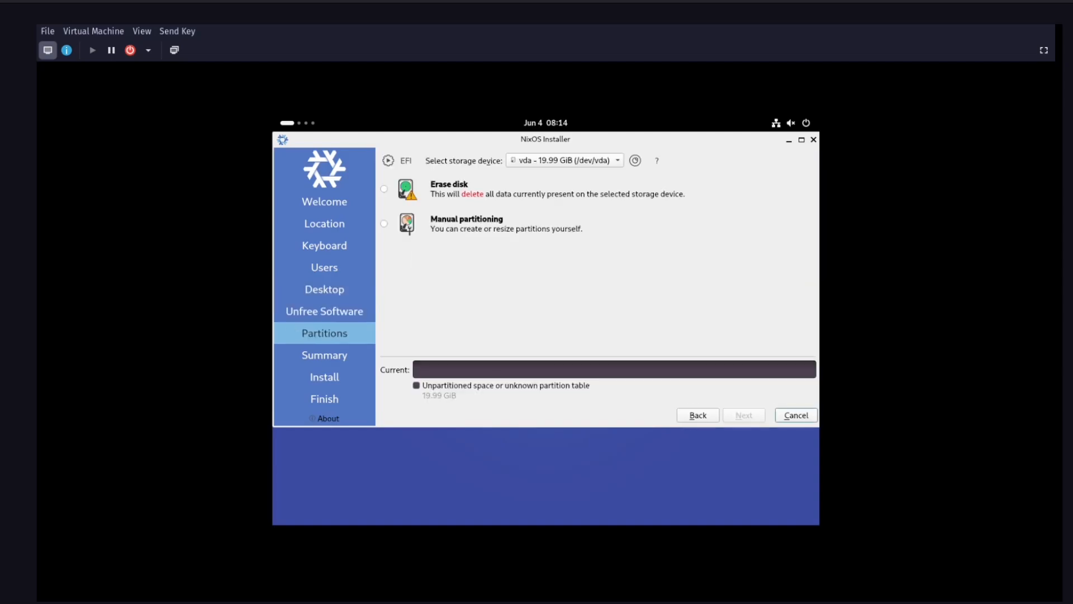
Step: Choose Erase disk with Swap (with Hibernate) and encryption, then proceed to the summary
click(384, 189)
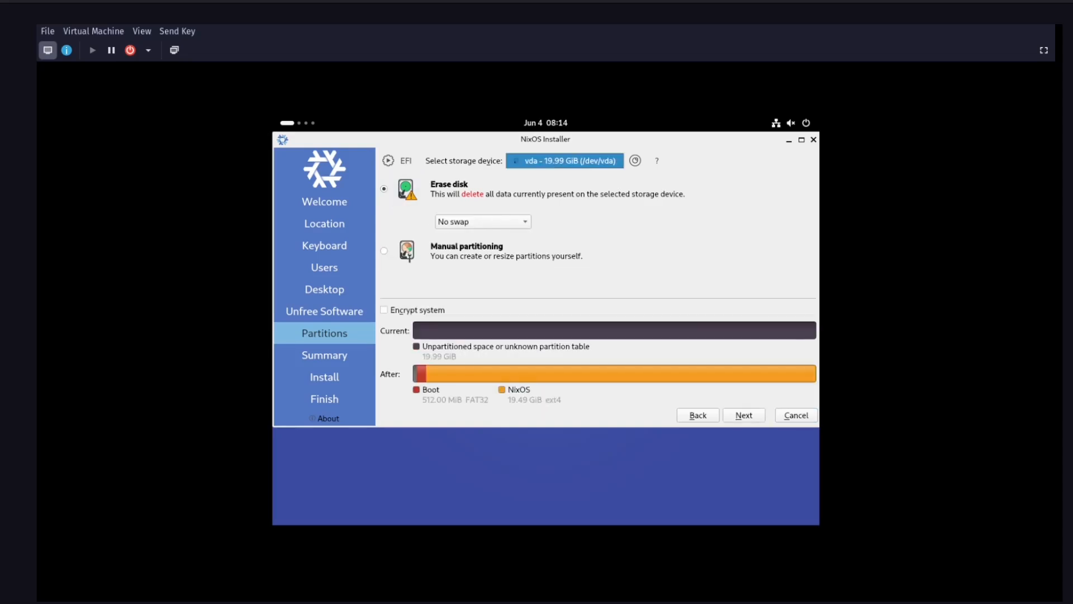
click(482, 221)
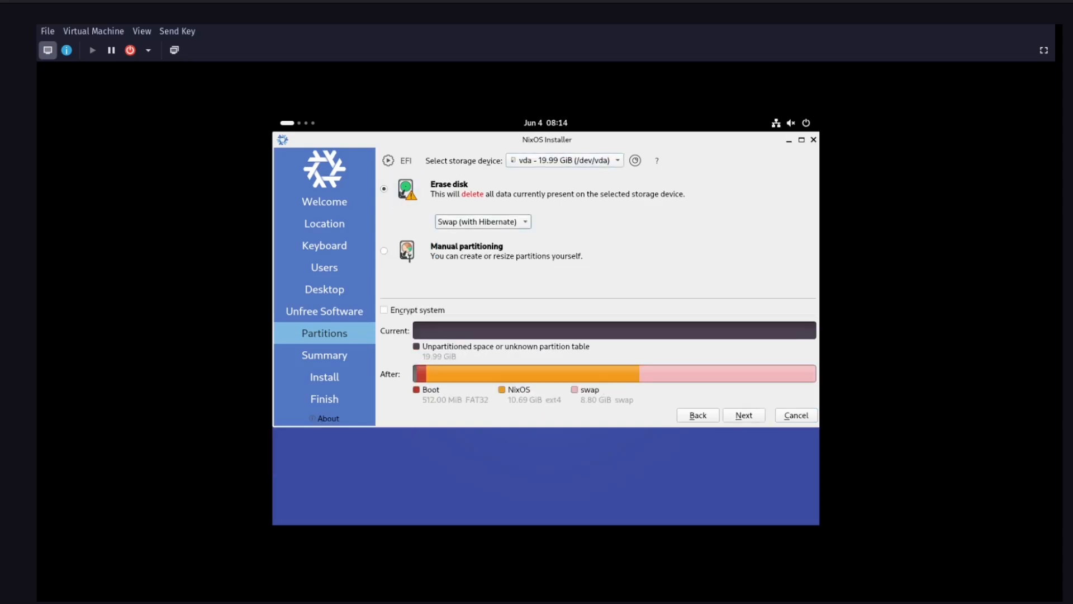
click(384, 309)
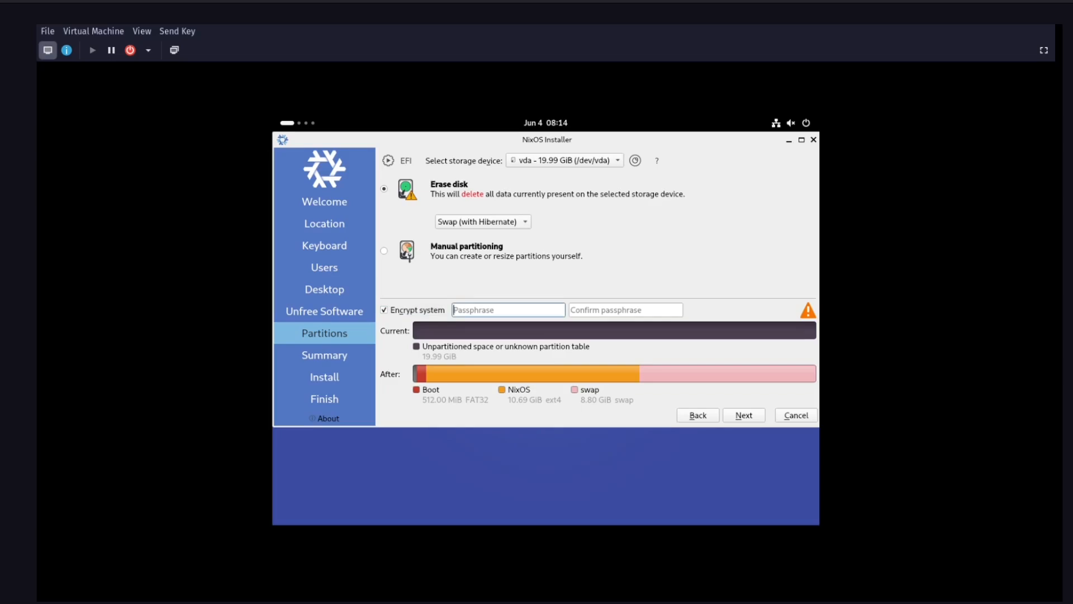
click(743, 415)
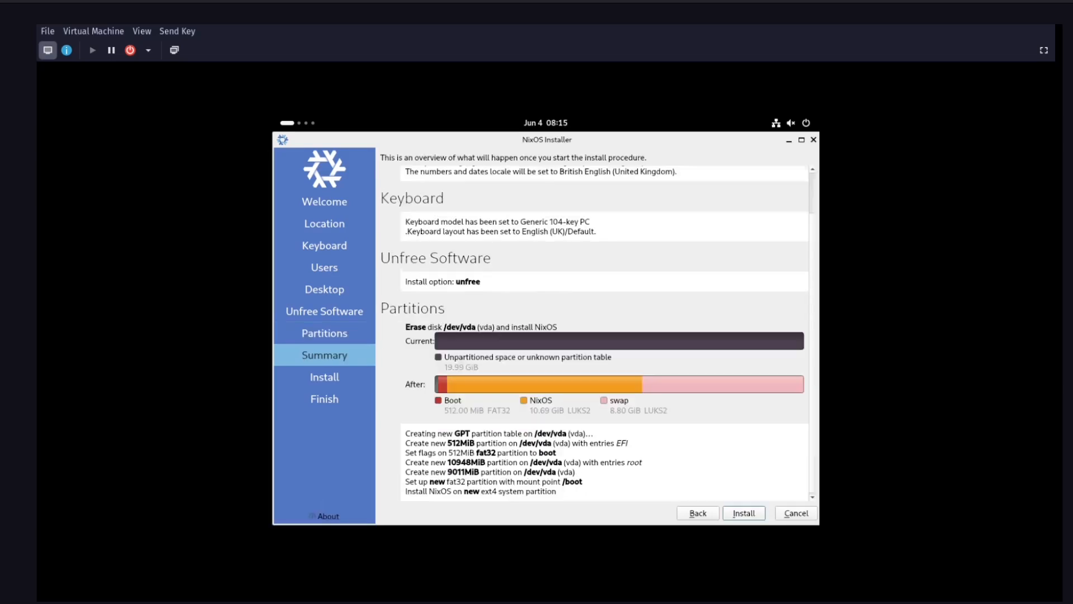
Step: Start the NixOS installation from the Summary page and confirm it
click(743, 513)
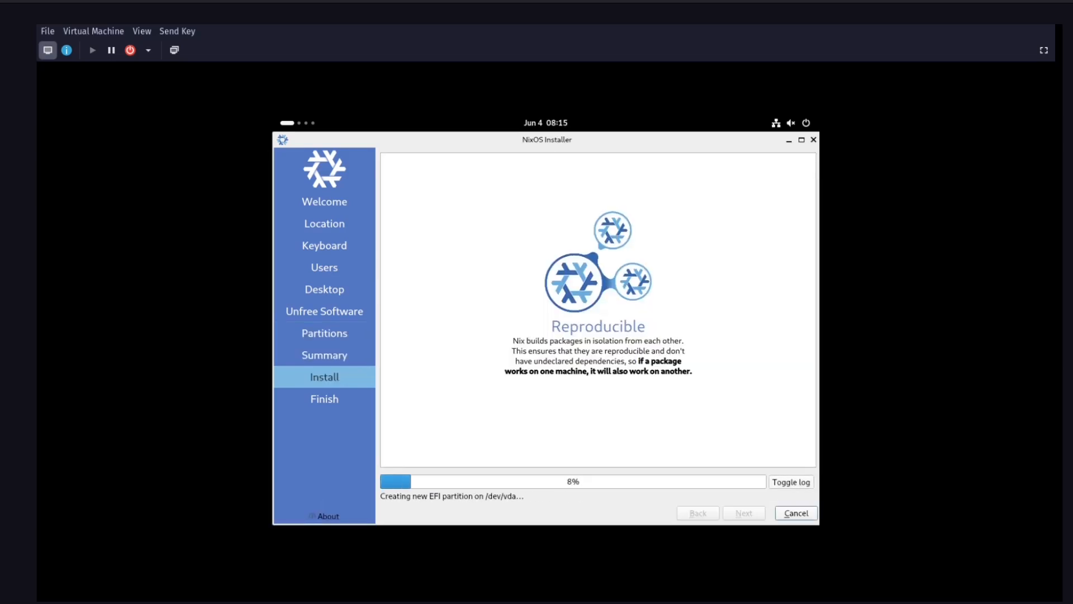
click(790, 481)
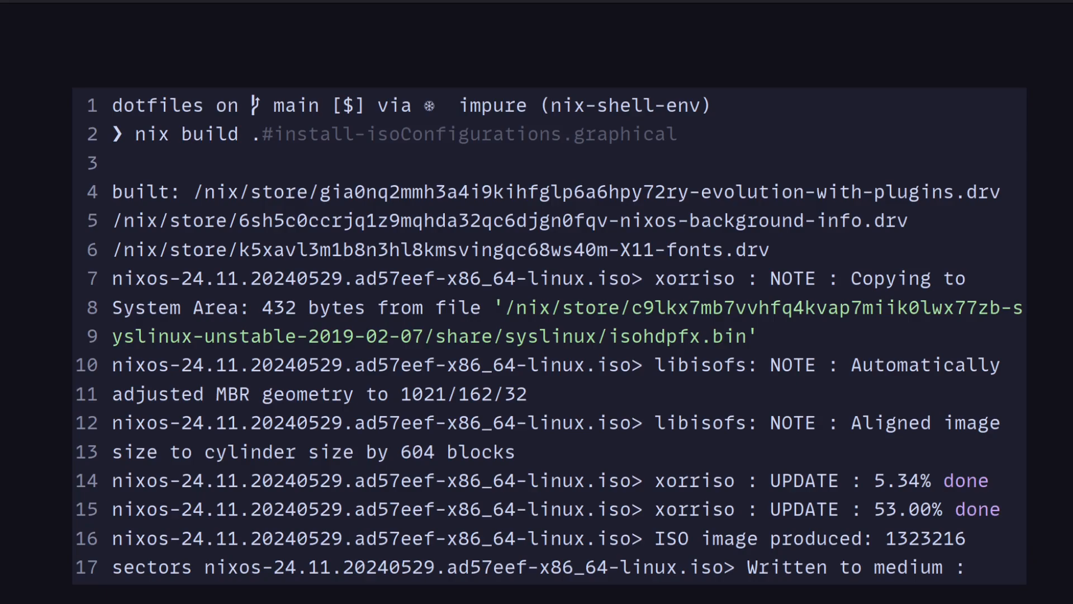
Step: List the build output with 'eza --tree result/' to show the NixOS ISO file
text(eza --tree  result/)
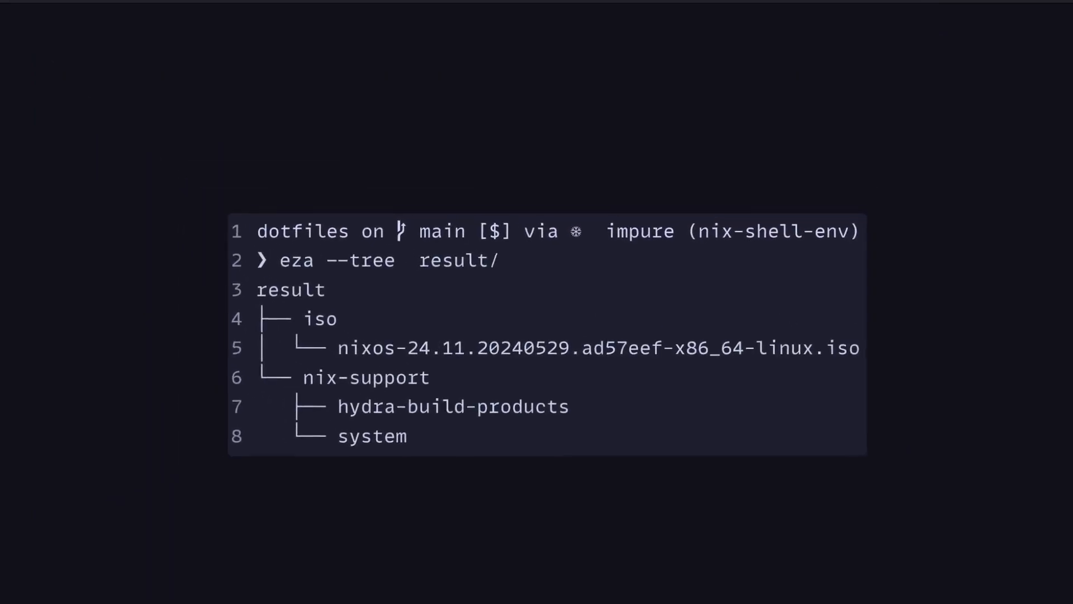